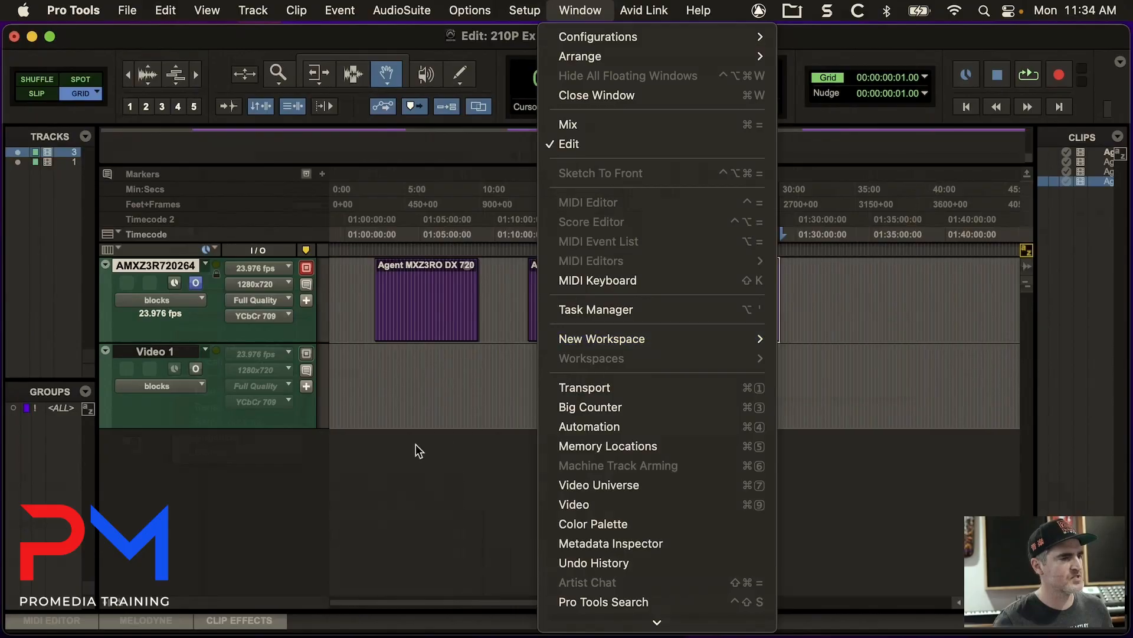
Open the Video window showing the desert footage and resize it smaller.
{"action": "left_click", "coordinate": [574, 504]}
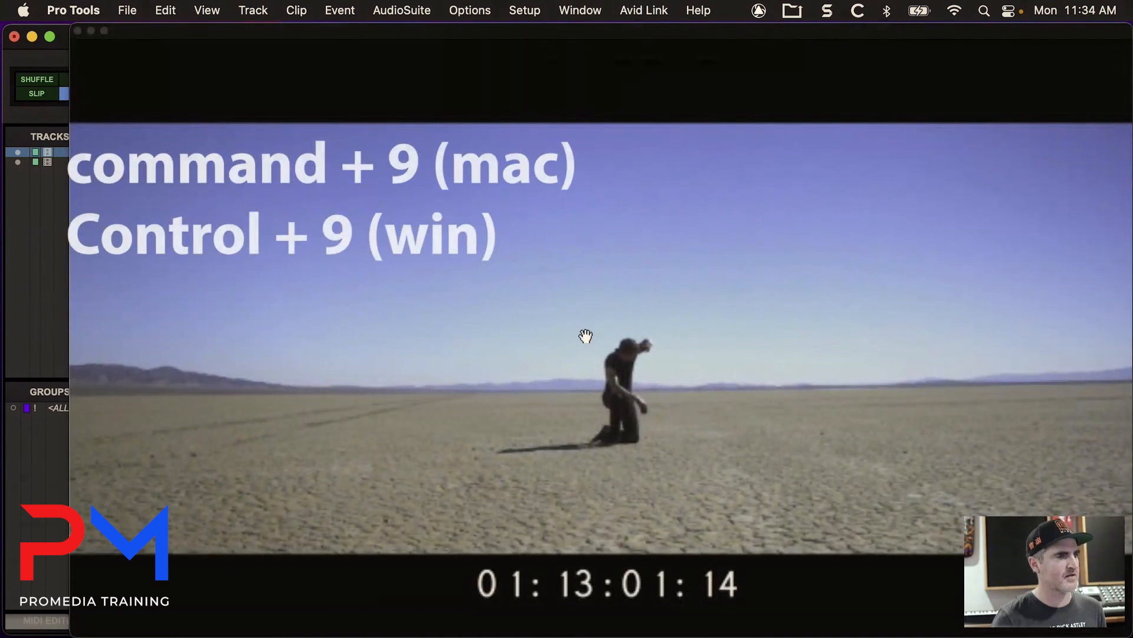
{"action": "left_click", "coordinate": [580, 10]}
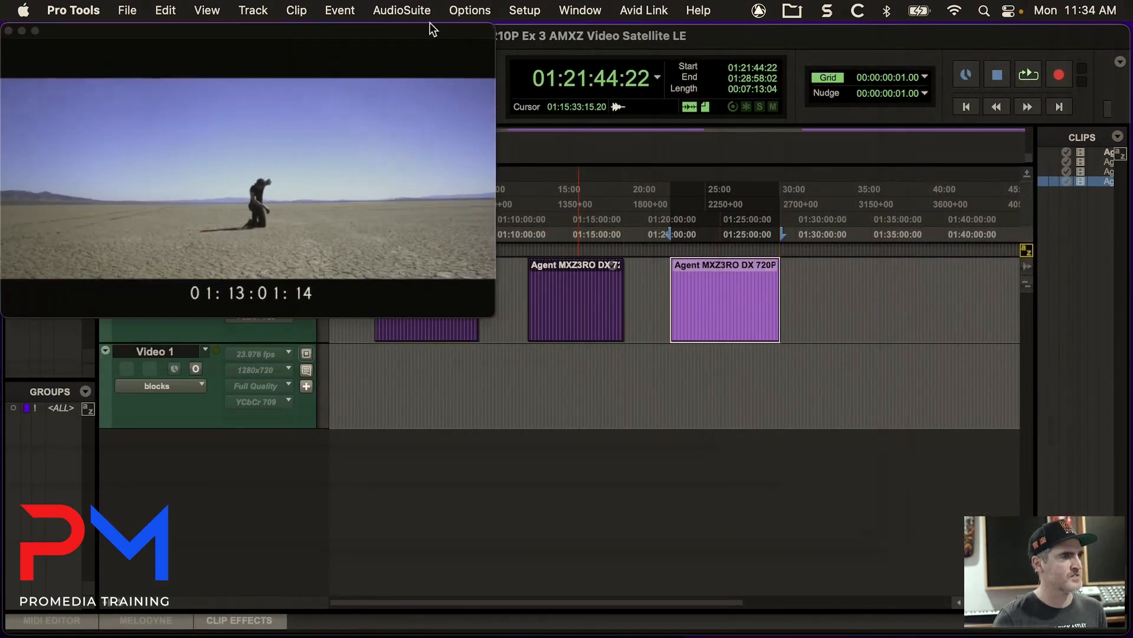
{"action": "right_click", "coordinate": [245, 195]}
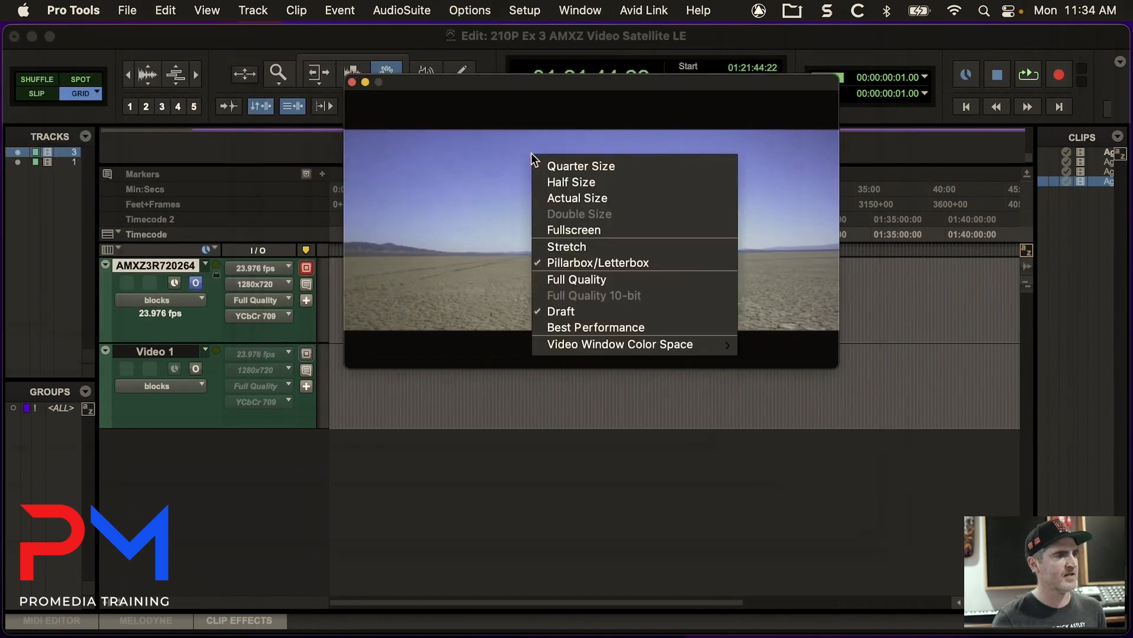
{"action": "mouse_move", "coordinate": [663, 159]}
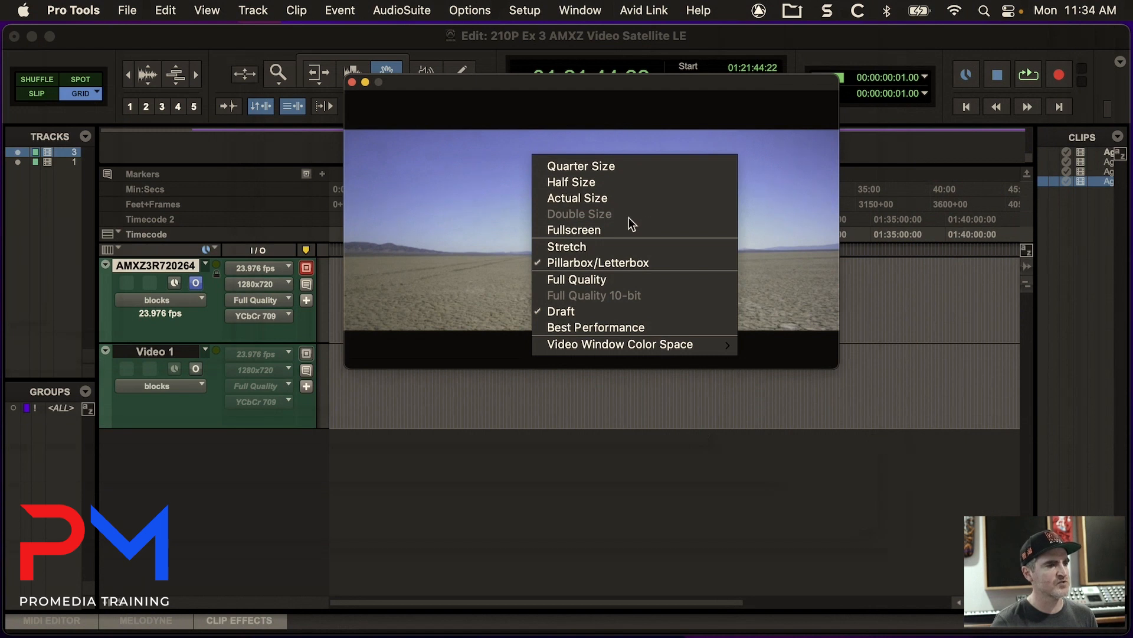
{"action": "mouse_move", "coordinate": [621, 247]}
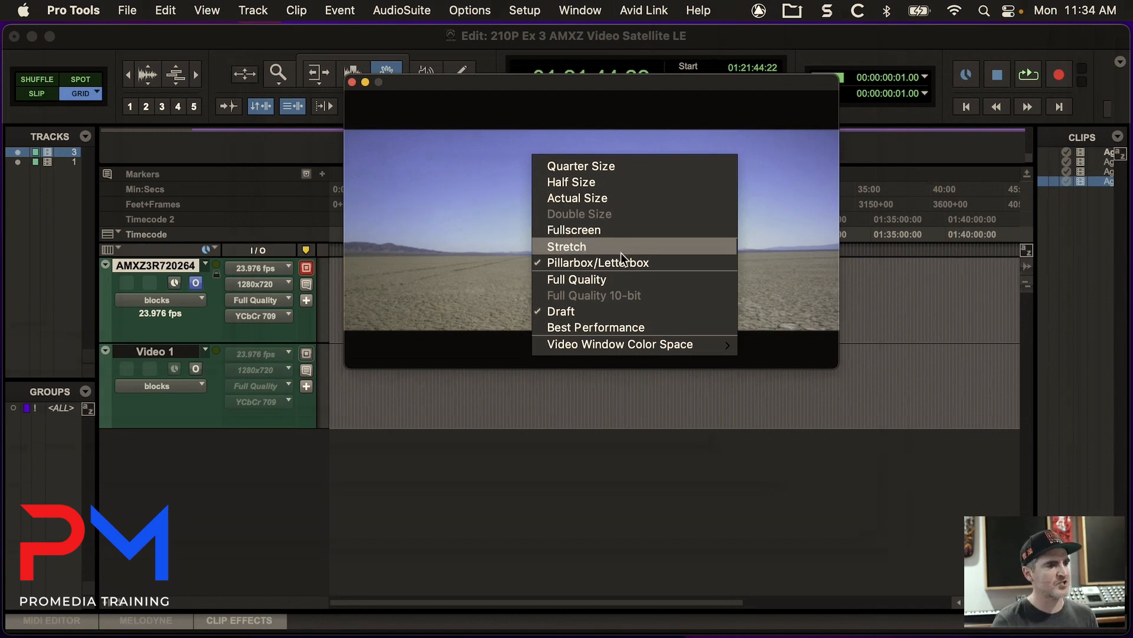
{"action": "mouse_move", "coordinate": [623, 319]}
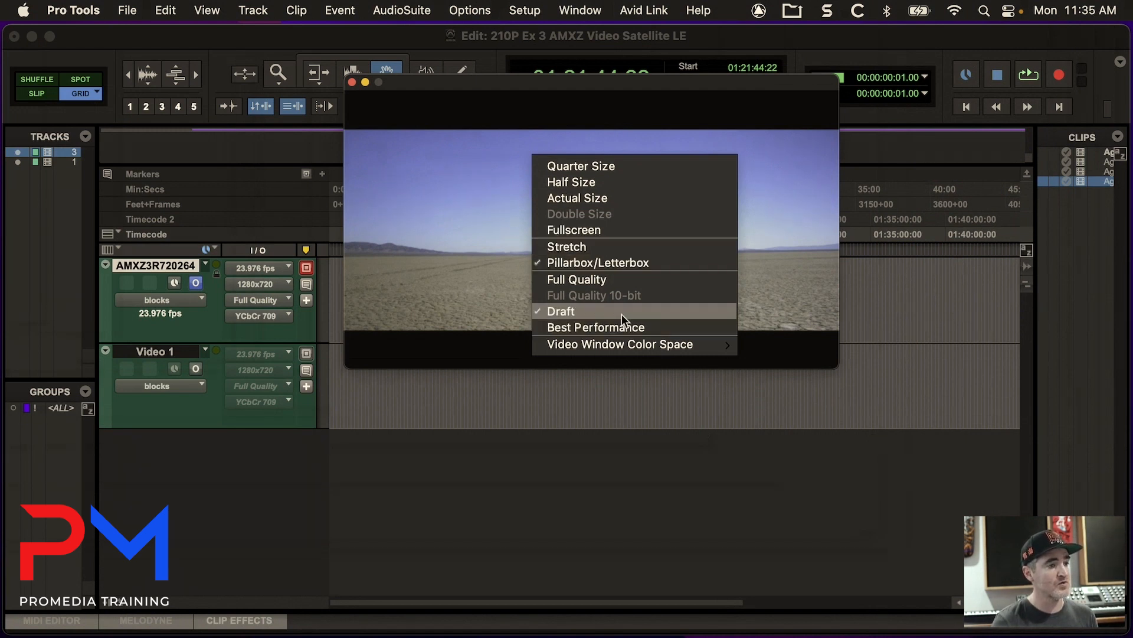
{"action": "mouse_move", "coordinate": [607, 279]}
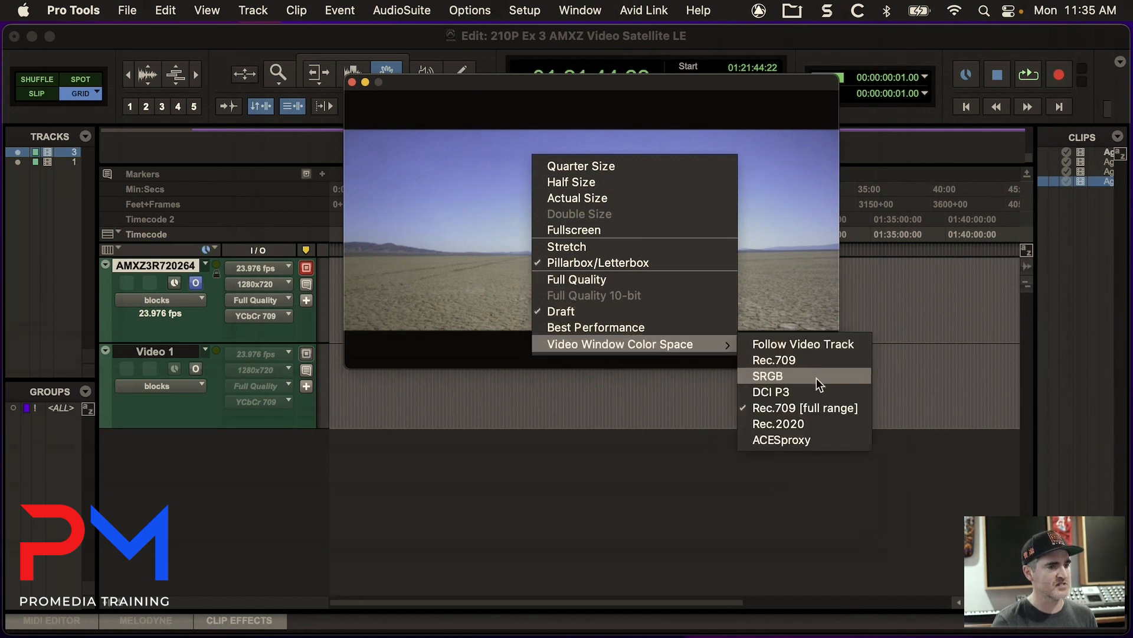
{"action": "left_click", "coordinate": [767, 375]}
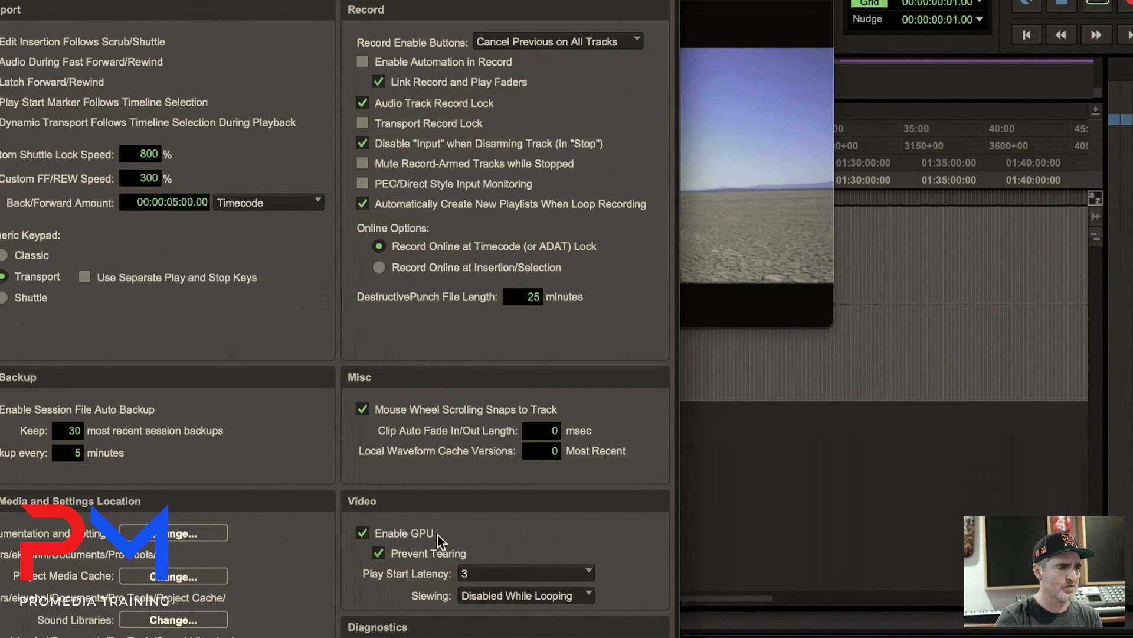
Toggle Enable GPU off and back on in Operation preferences' Video section.
{"action": "left_click", "coordinate": [363, 533]}
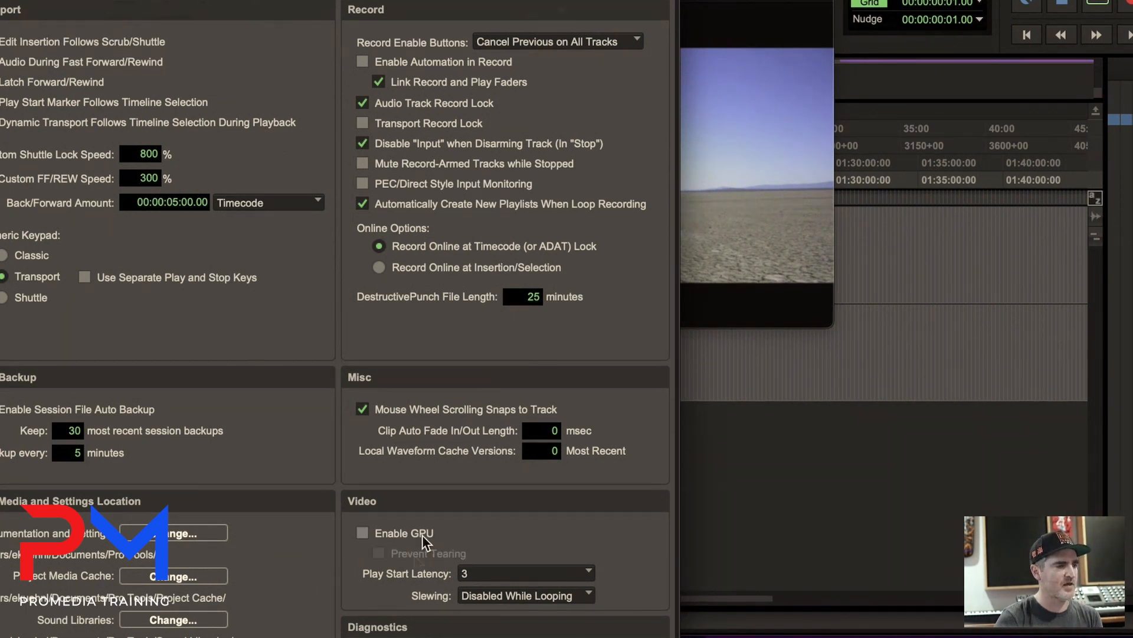
{"action": "left_click", "coordinate": [362, 533]}
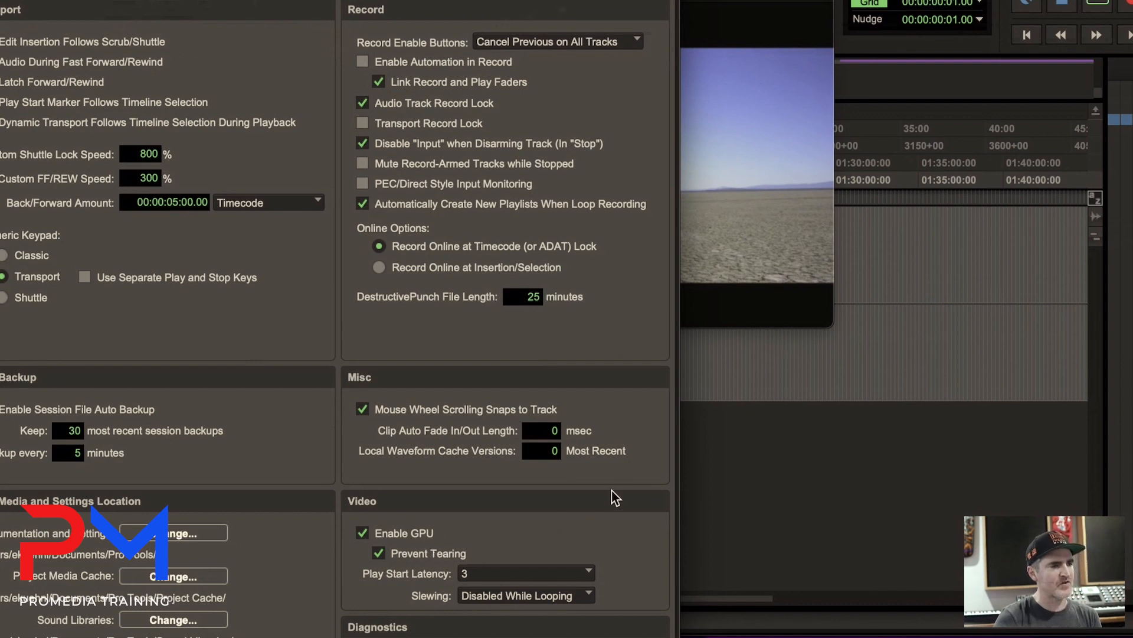
{"action": "mouse_move", "coordinate": [741, 269]}
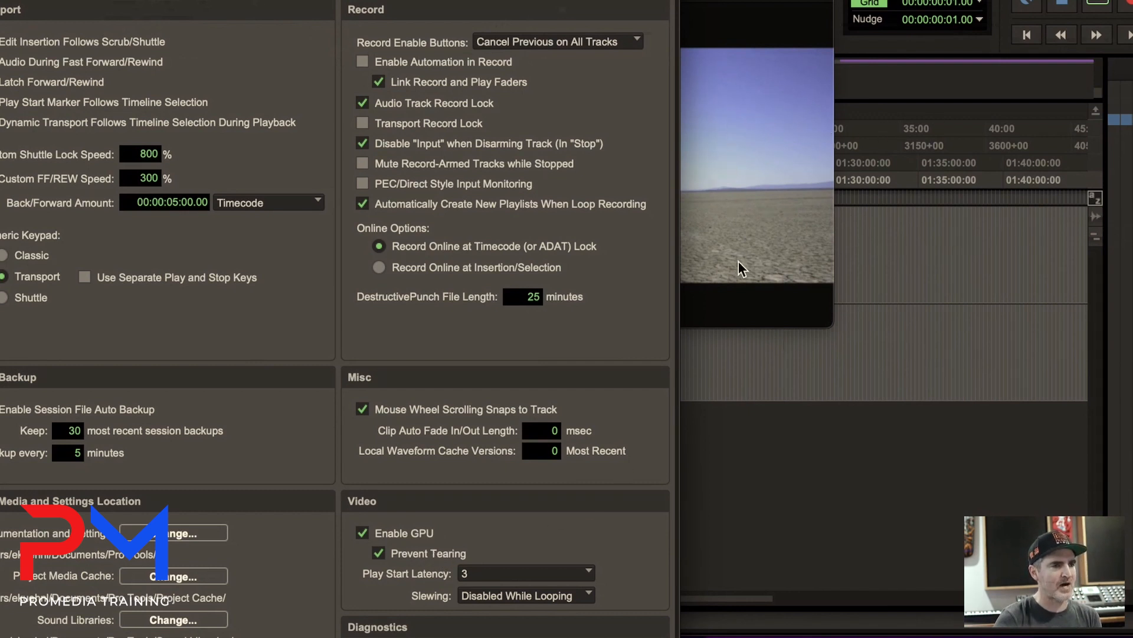
{"action": "mouse_move", "coordinate": [747, 232]}
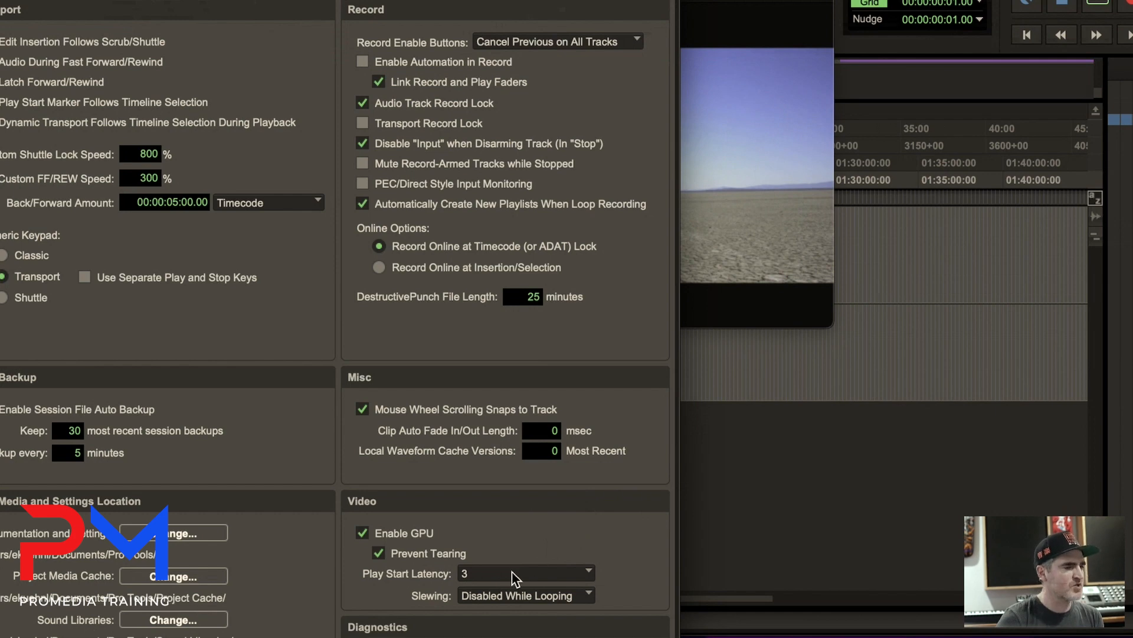
Choose 1 - Shortest for Play Start Latency and close Preferences.
{"action": "left_click", "coordinate": [513, 573]}
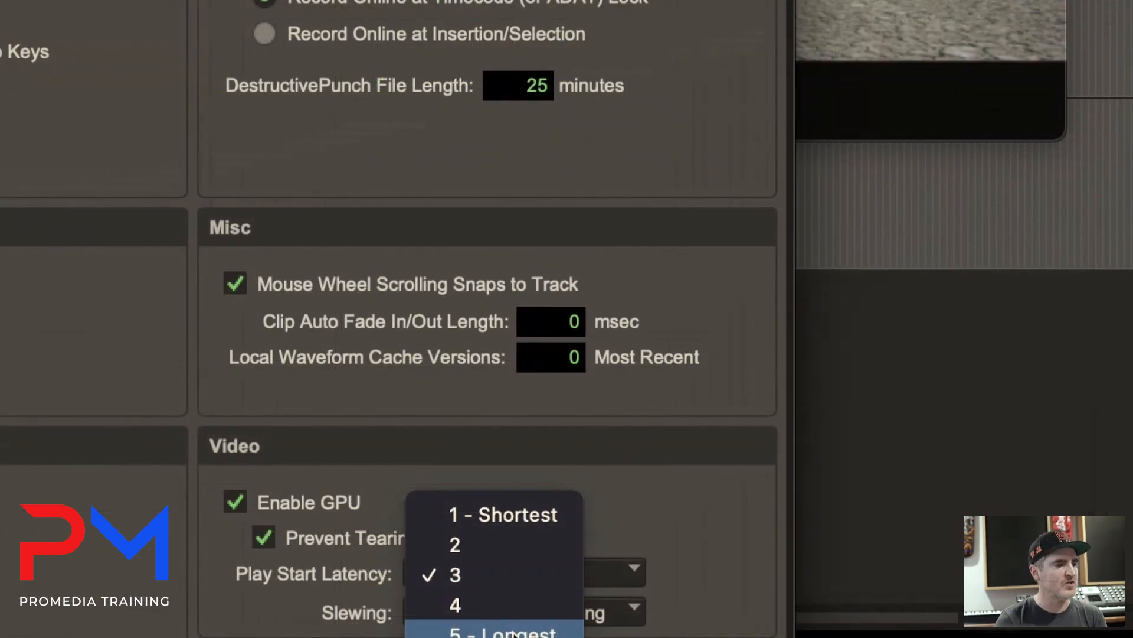
{"action": "mouse_move", "coordinate": [499, 628]}
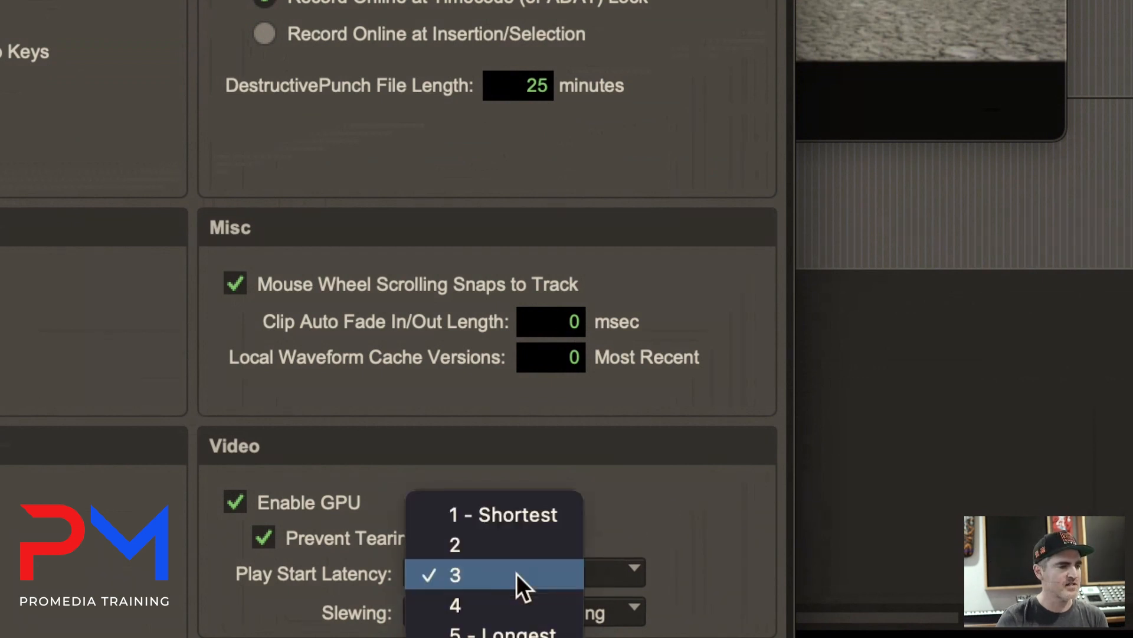
{"action": "left_click", "coordinate": [502, 515]}
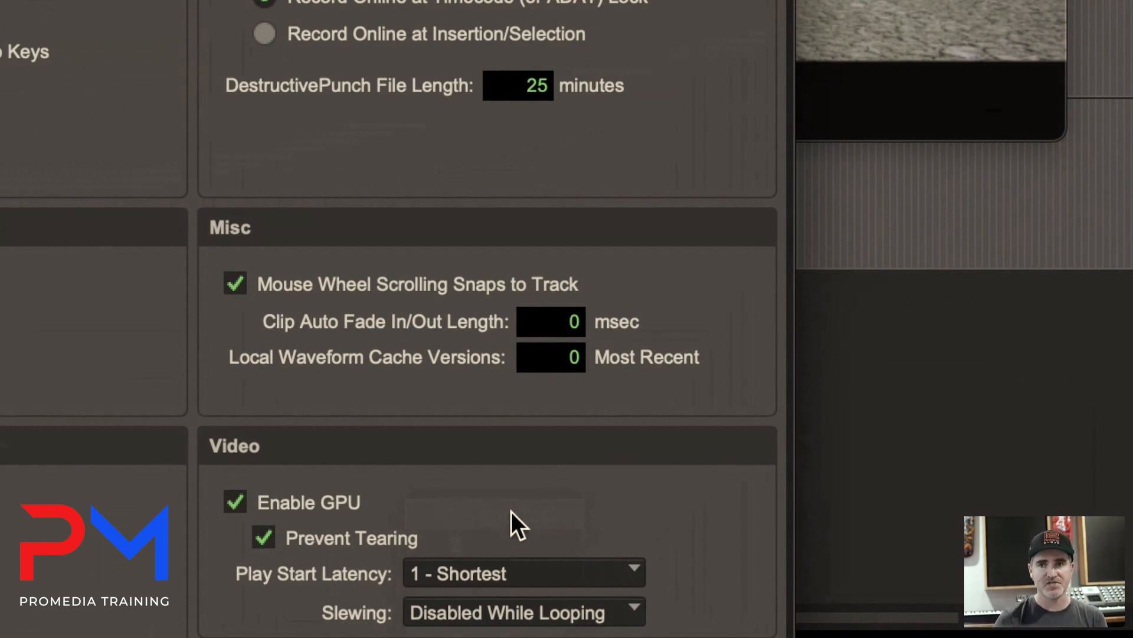
{"action": "mouse_move", "coordinate": [502, 584]}
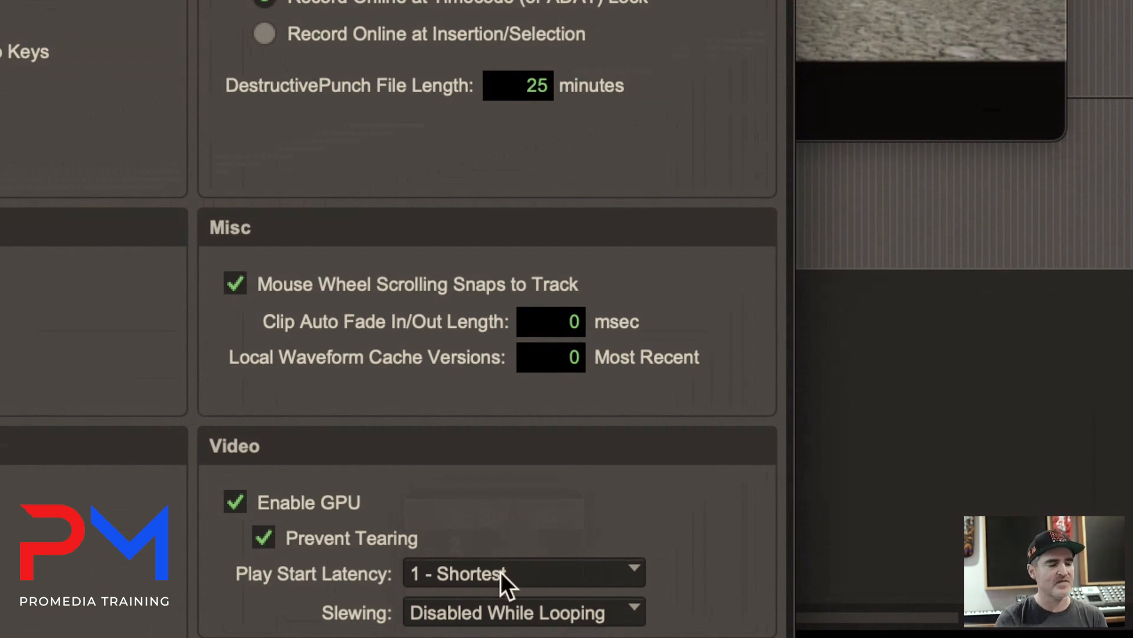
{"action": "left_click", "coordinate": [520, 573]}
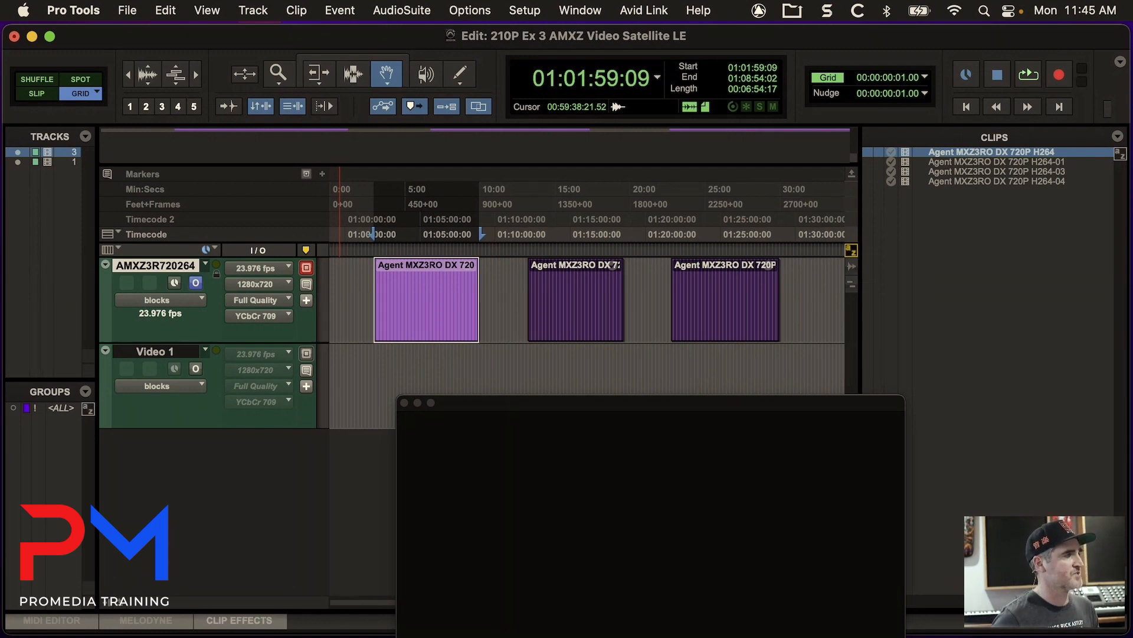
Open Video Universe from the Window menu to show clip thumbnails.
{"action": "left_click", "coordinate": [579, 10]}
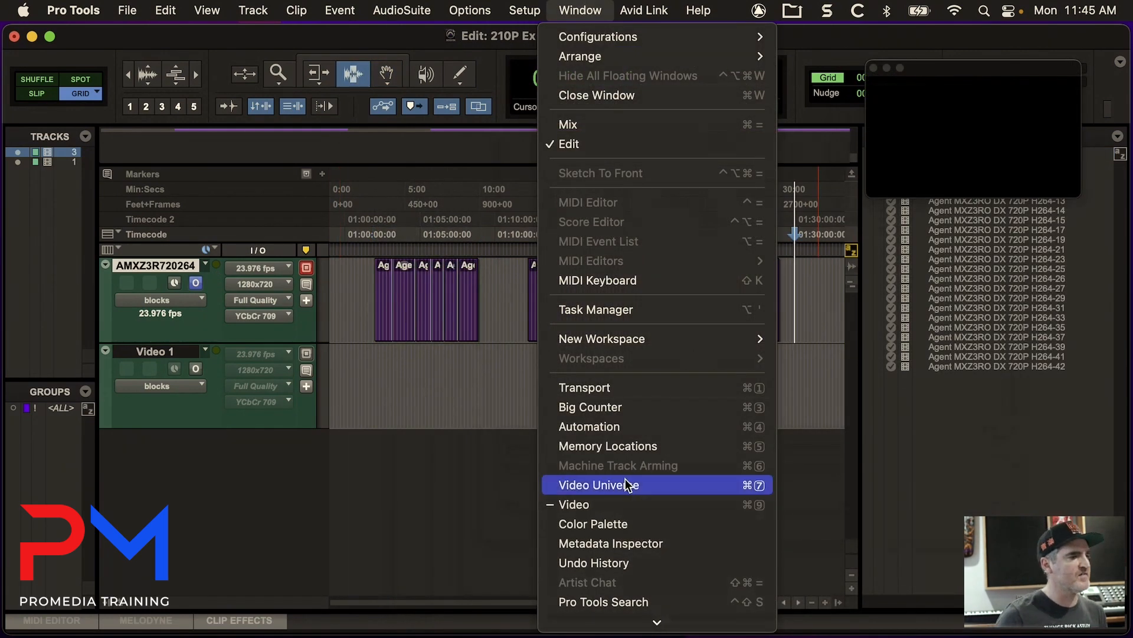
{"action": "left_click", "coordinate": [598, 484]}
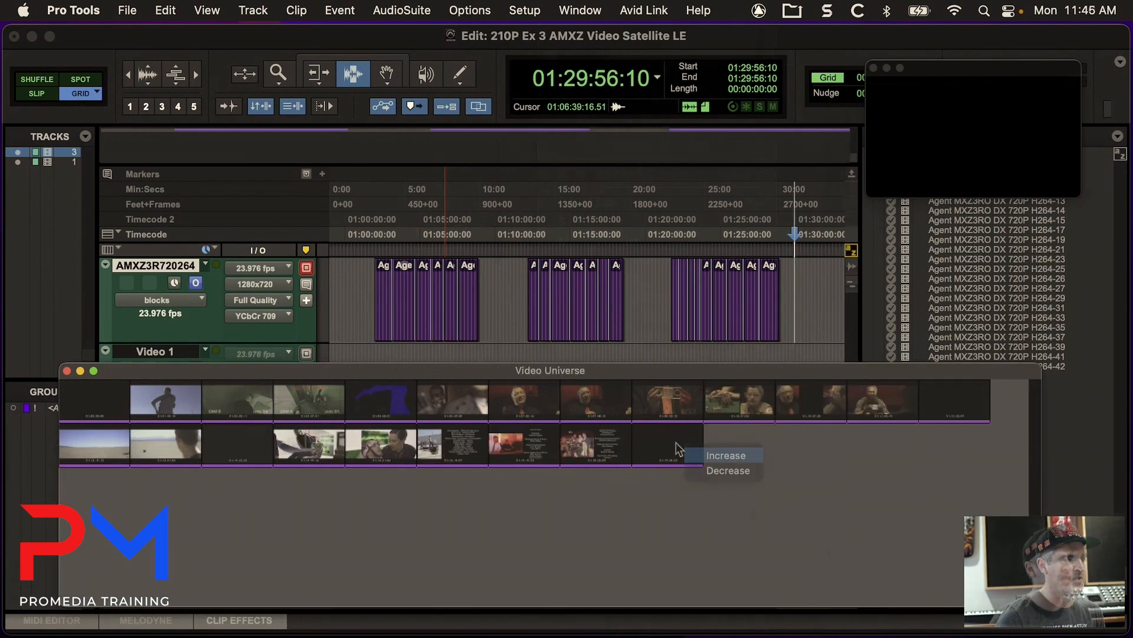
Enlarge Video Universe thumbnails with Increase from the right-click menu.
{"action": "left_click", "coordinate": [726, 454]}
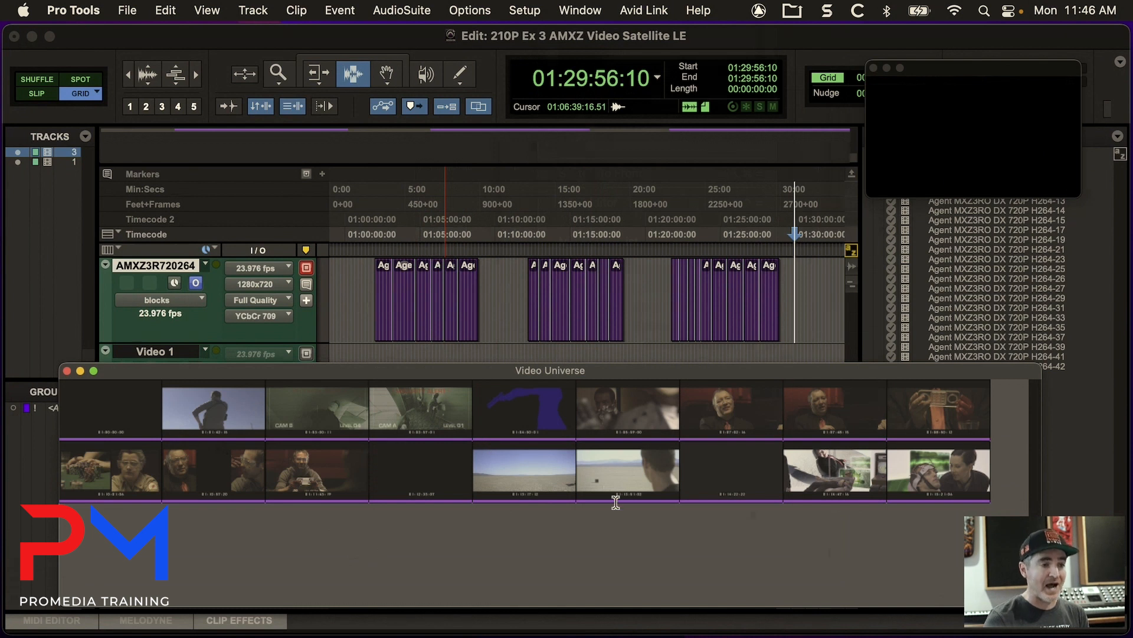
{"action": "mouse_move", "coordinate": [416, 564]}
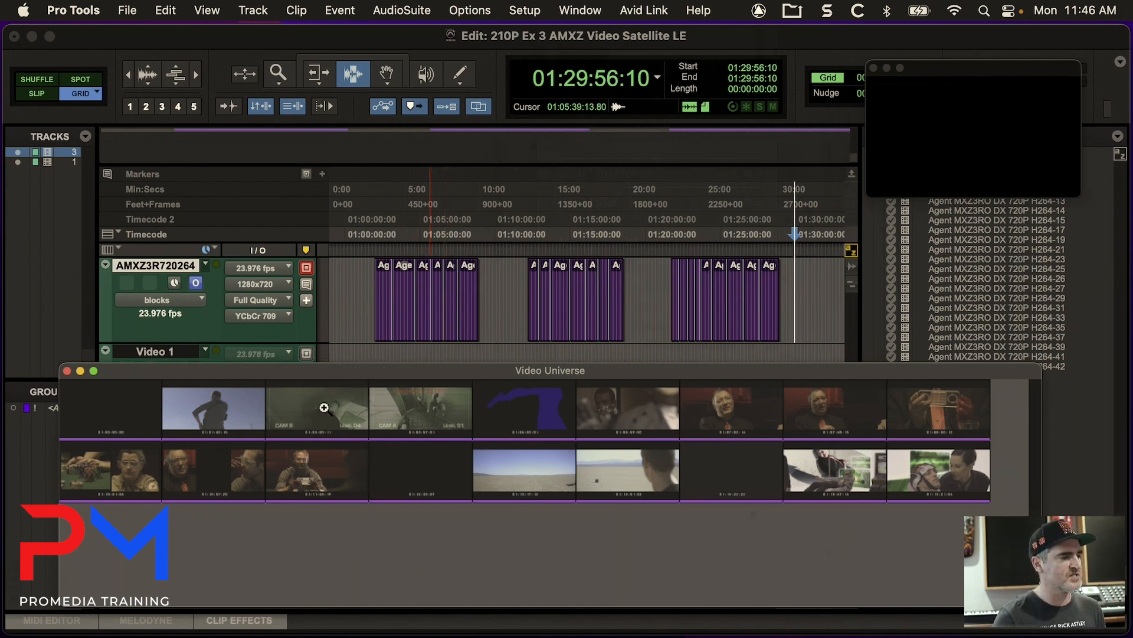
{"action": "mouse_move", "coordinate": [496, 393]}
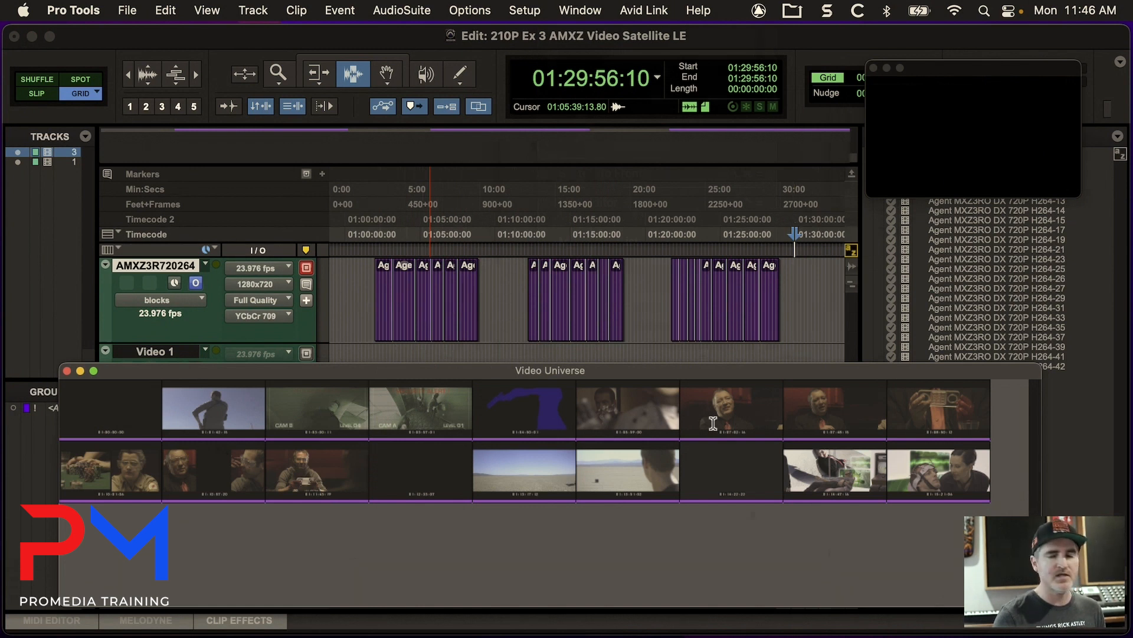
{"action": "mouse_move", "coordinate": [511, 410]}
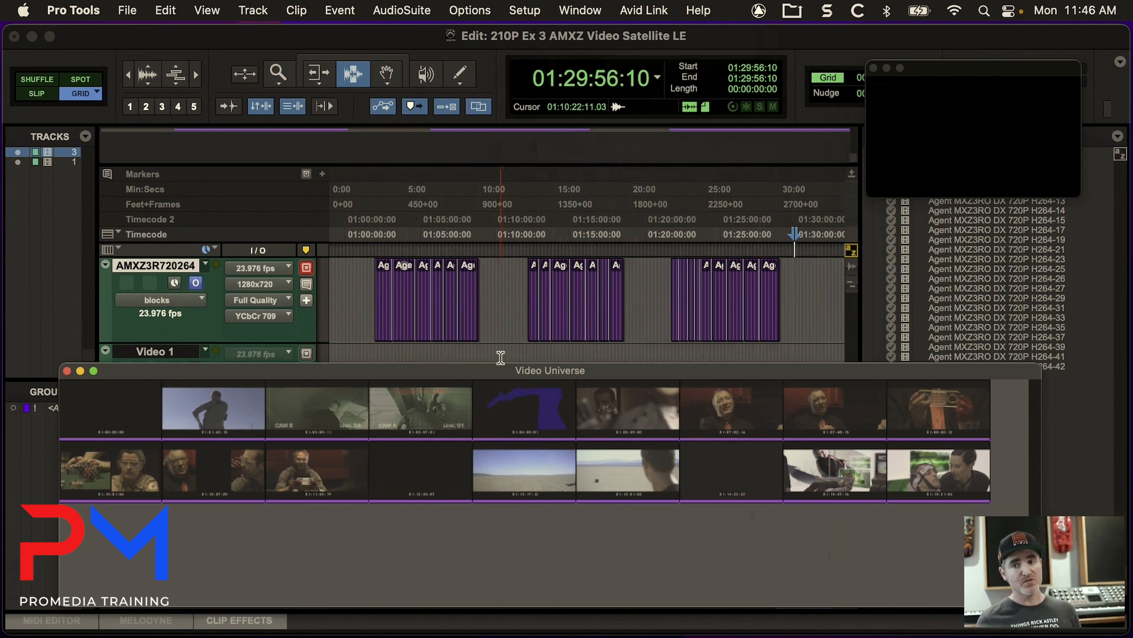
{"action": "left_click", "coordinate": [467, 299]}
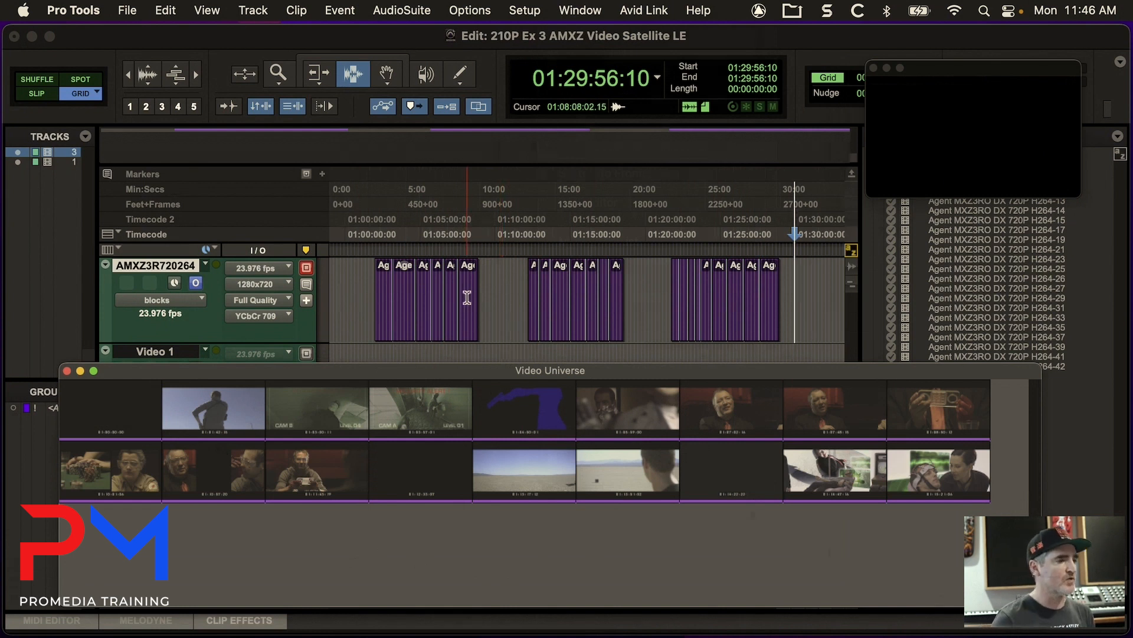
{"action": "left_click", "coordinate": [496, 284]}
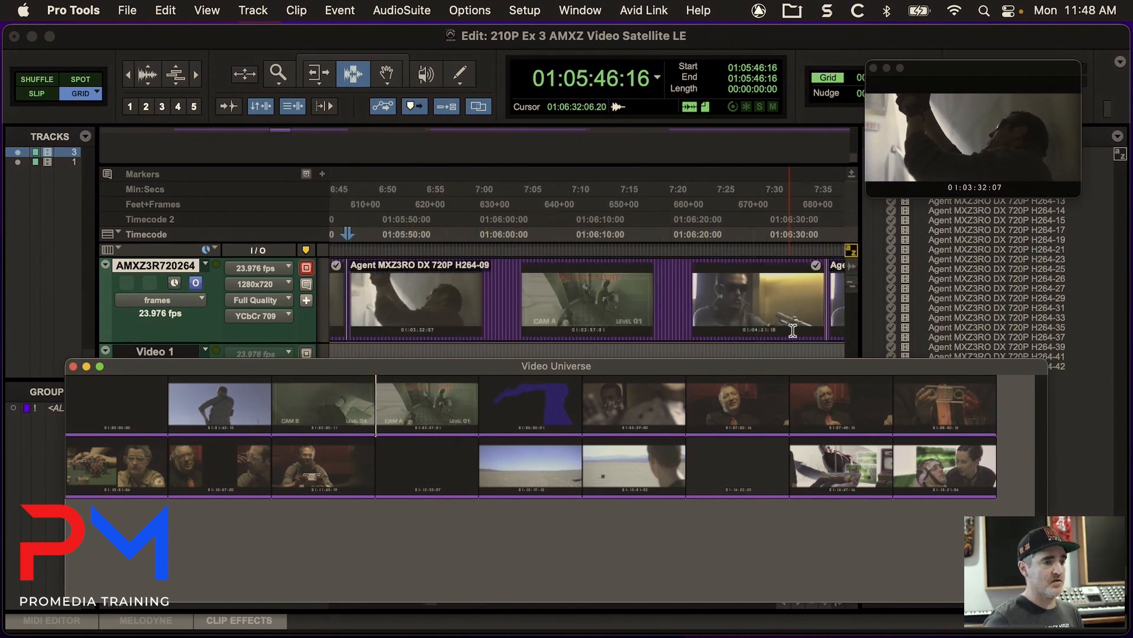
Click a Video Universe thumbnail to jump the timeline to the H264-14 and H264-07 clips.
{"action": "left_click", "coordinate": [427, 404]}
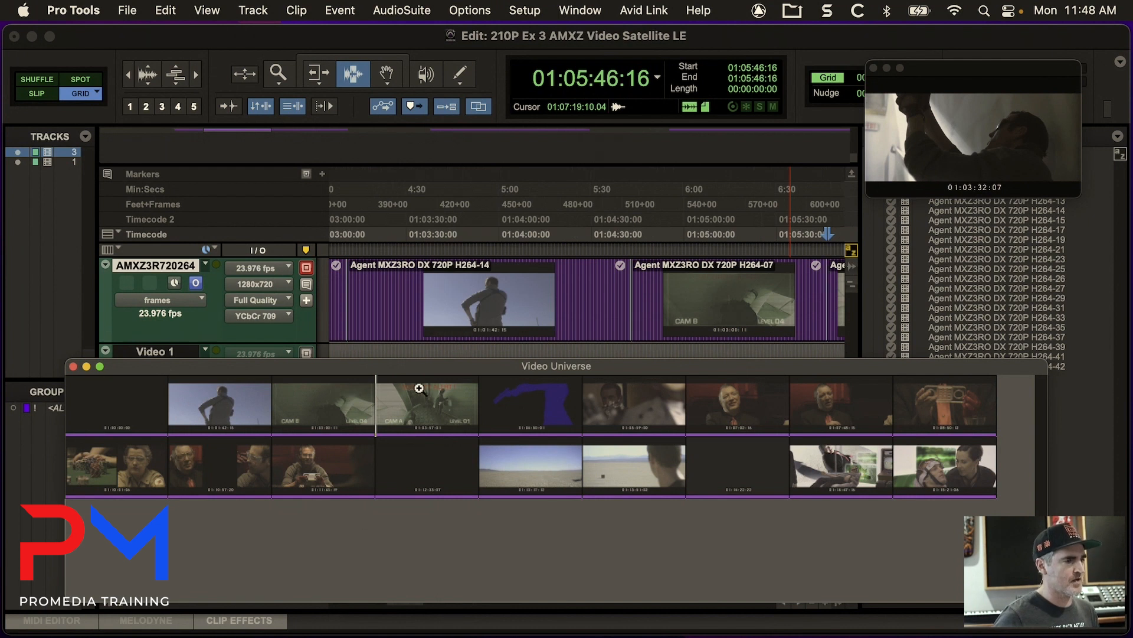
{"action": "mouse_move", "coordinate": [328, 392]}
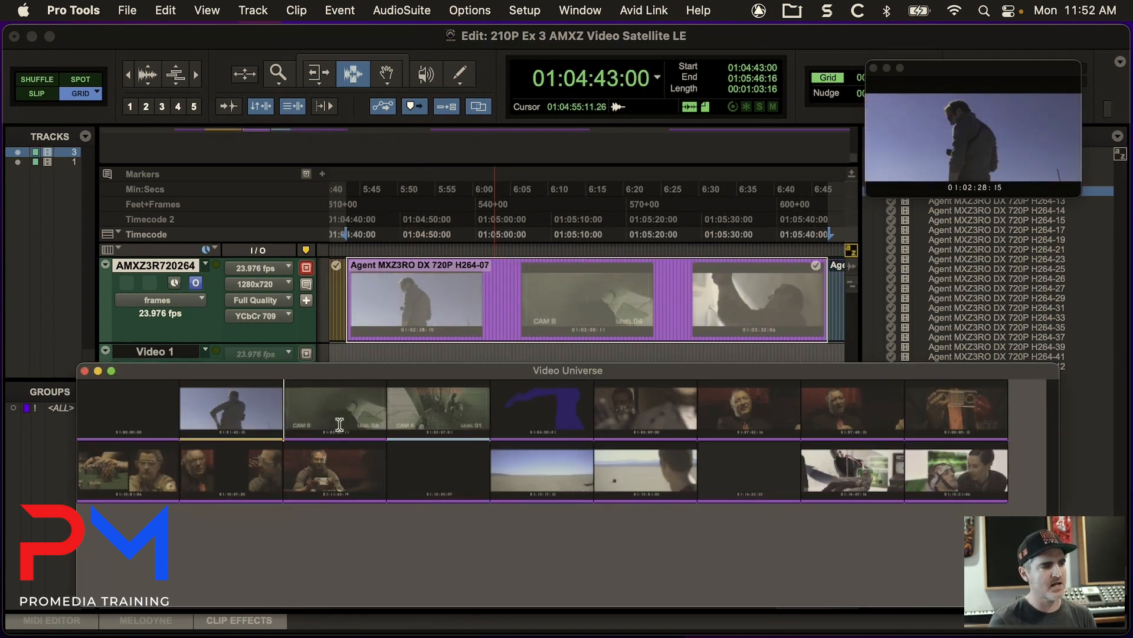
{"action": "mouse_move", "coordinate": [338, 391]}
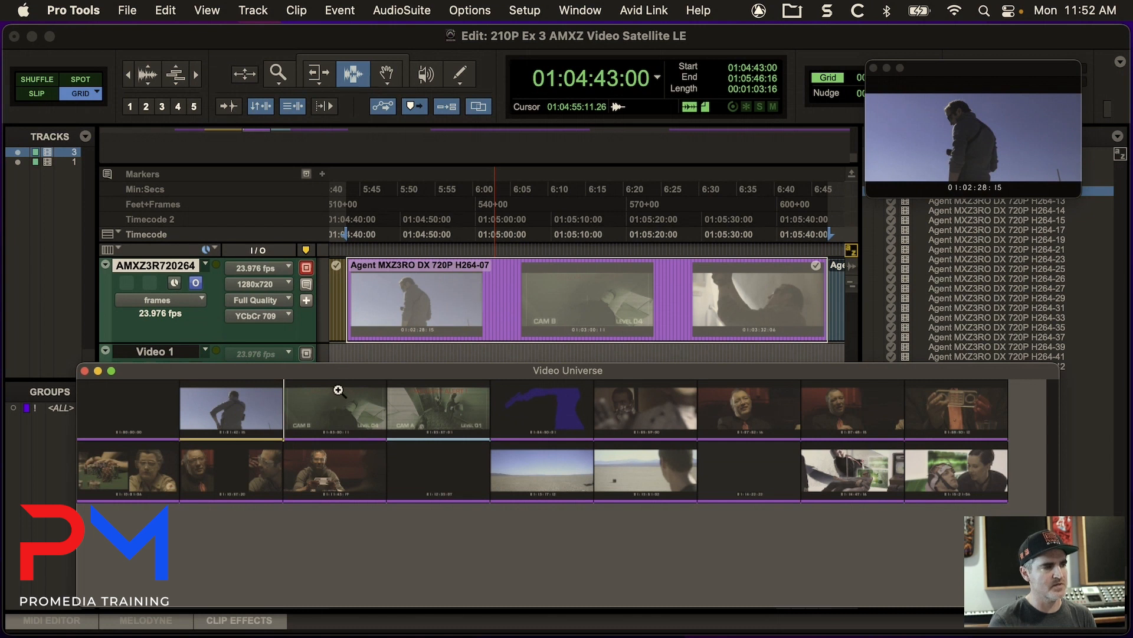